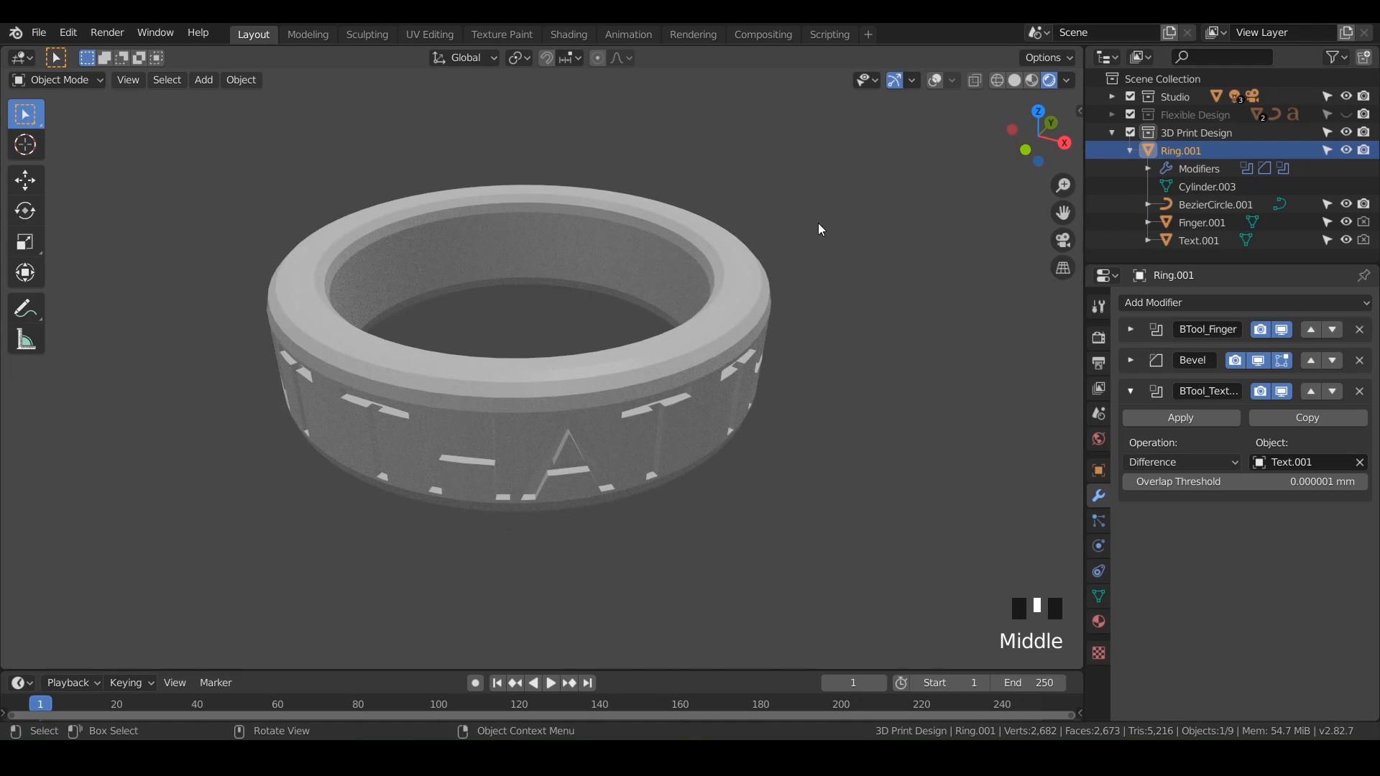
mouse_move(934, 86)
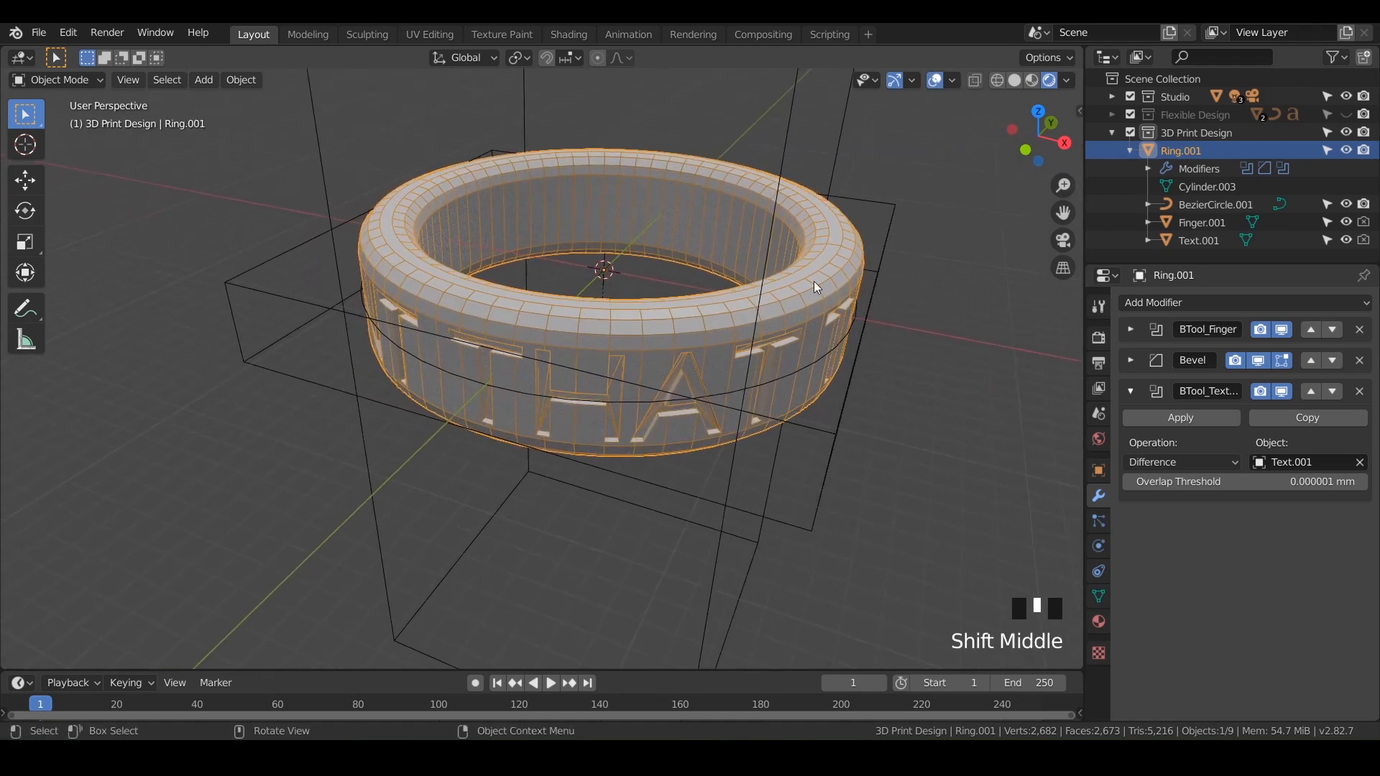
- Open the 3D Viewport sidebar beside the ring model
key(N)
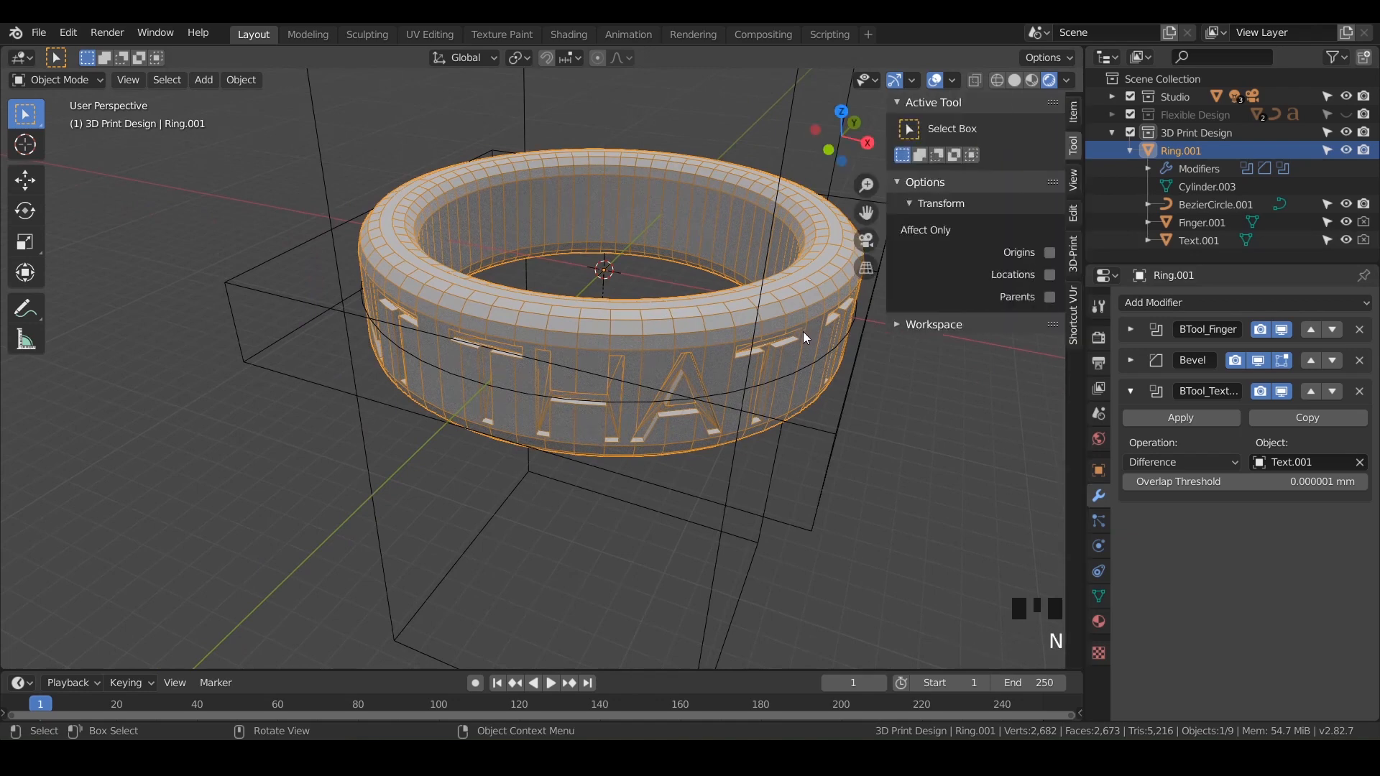
mouse_move(1072, 270)
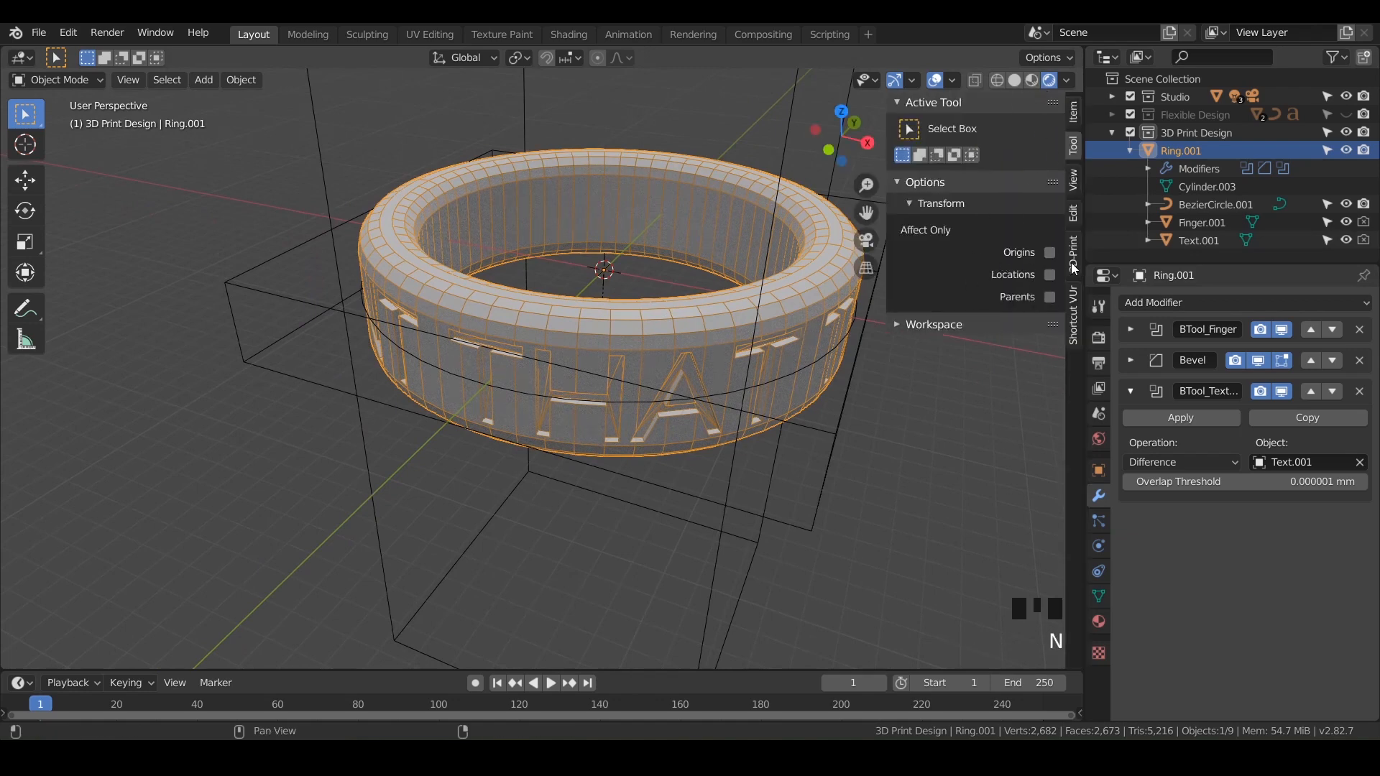
- Rename Ring.001 to PTT_Ring, run Check All in the 3D-Print tab, and expand Export
click(1073, 251)
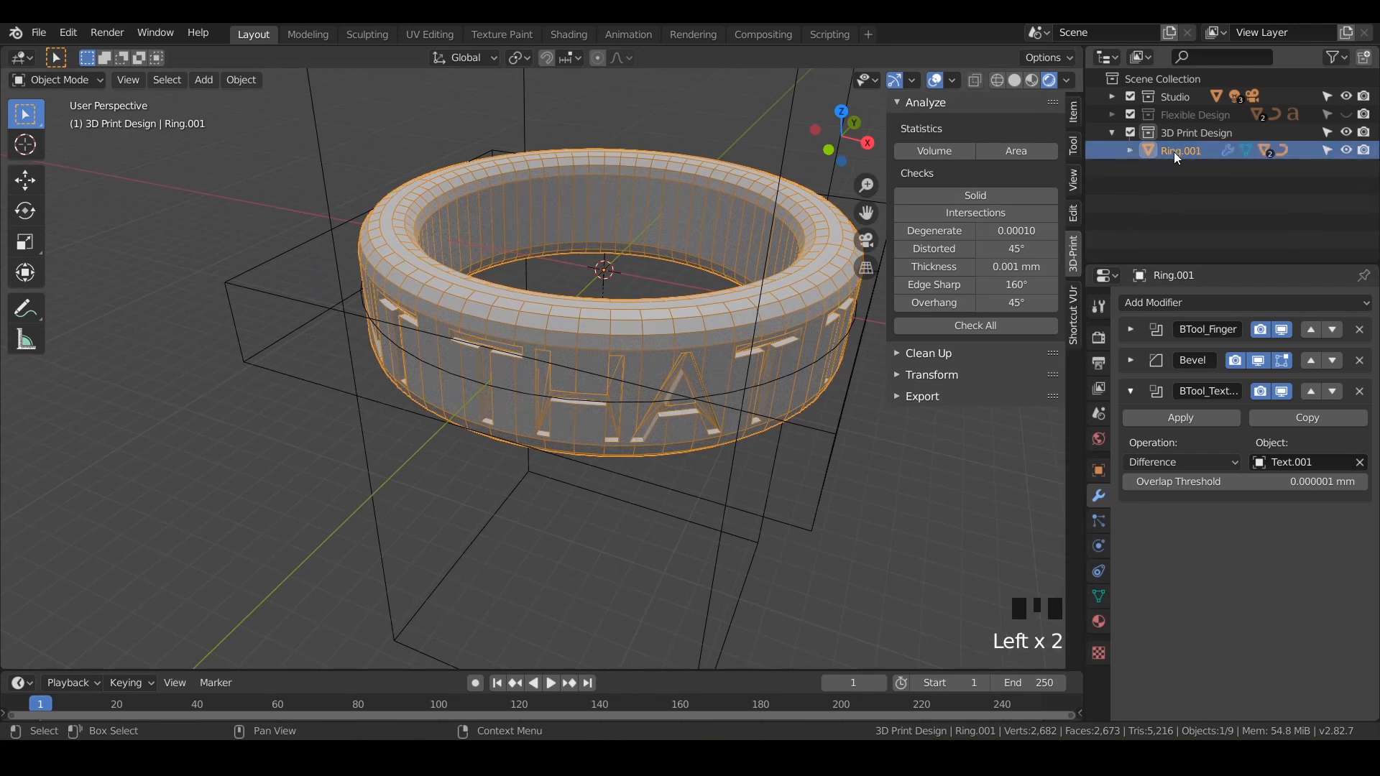
double_click(1180, 149)
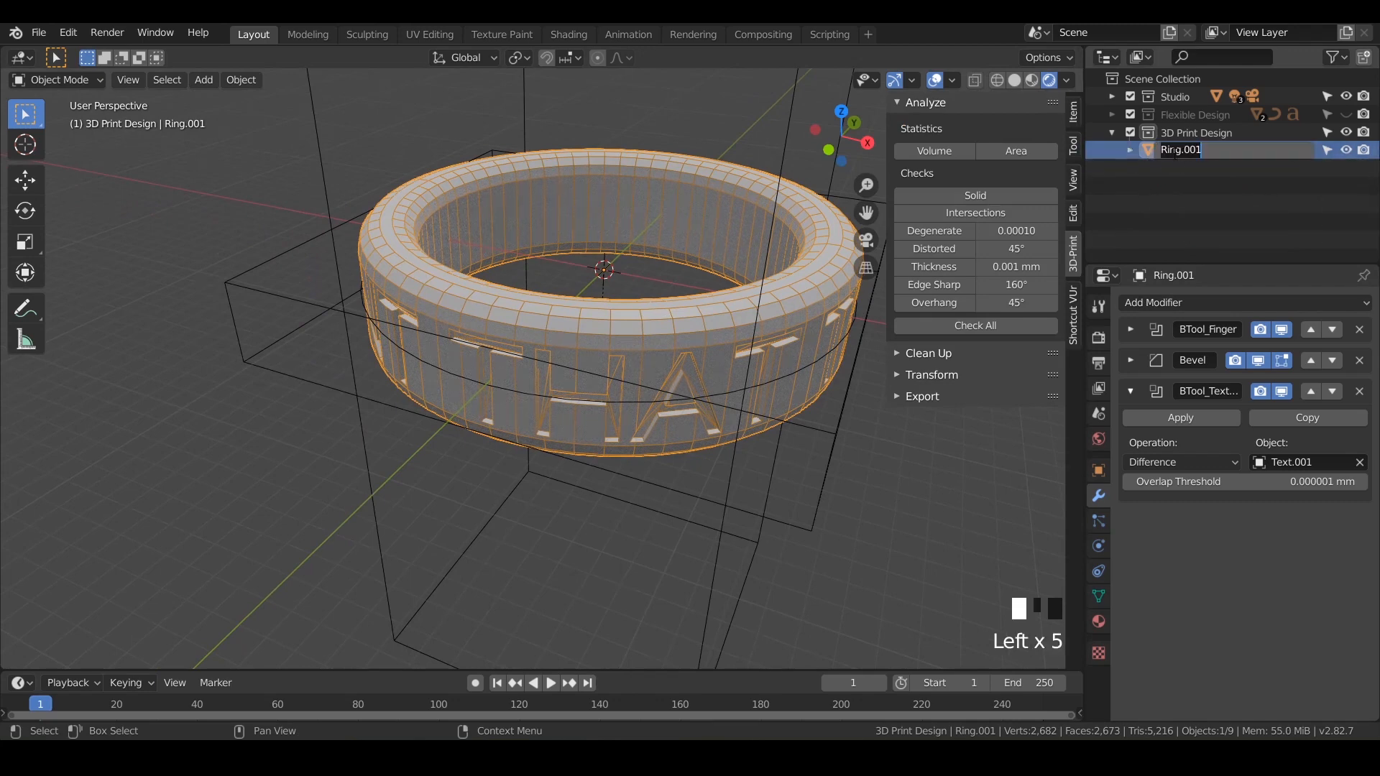
text(PTT_Ring)
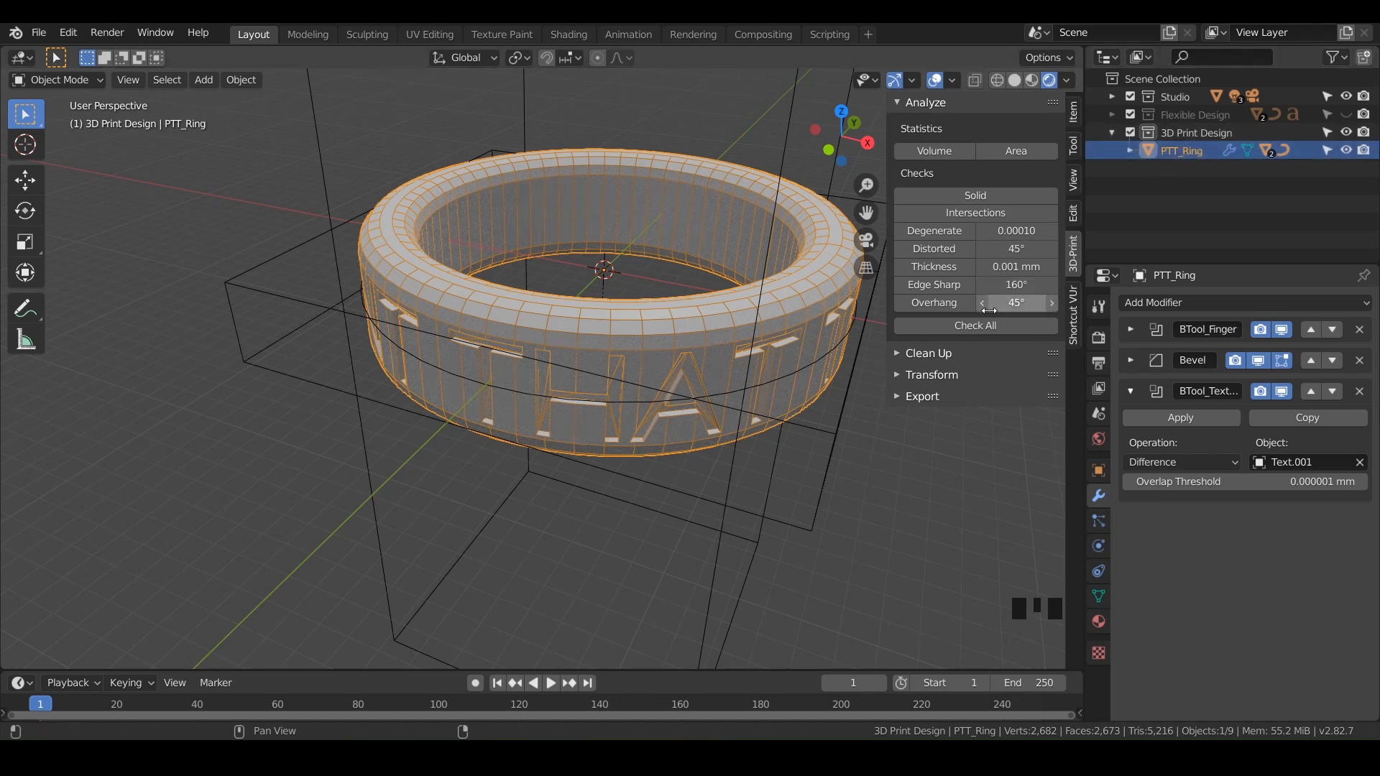
click(974, 325)
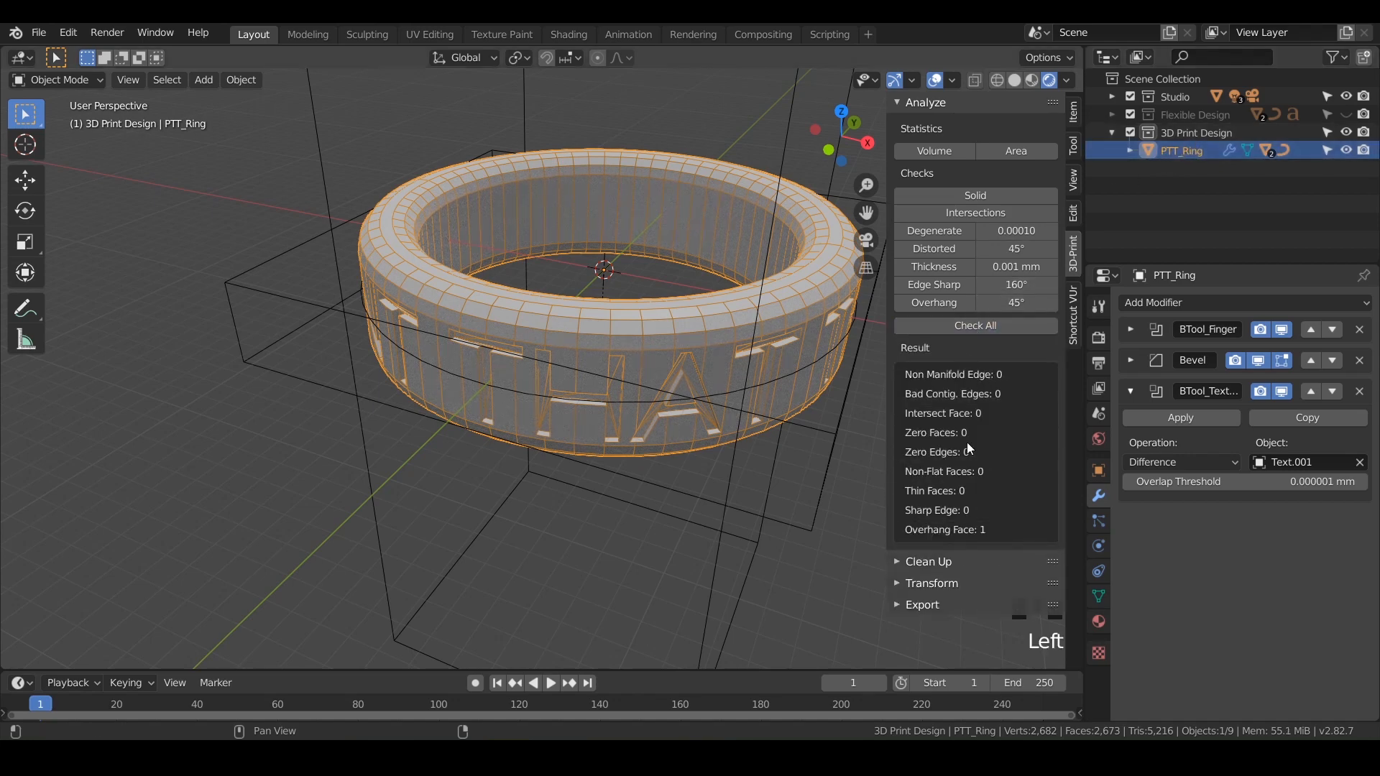
click(921, 604)
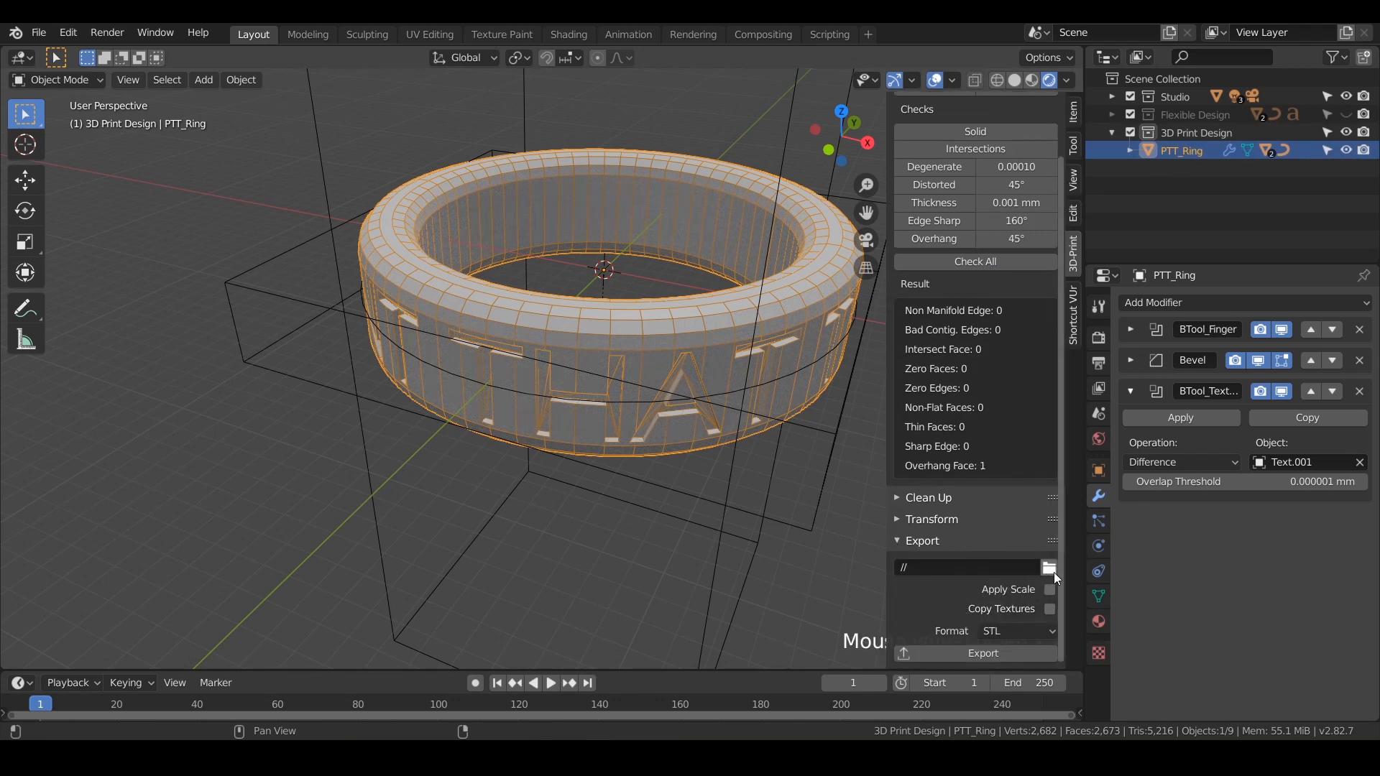
- Set the export path to the STLs folder and export PTT_Ring as STL
click(1049, 567)
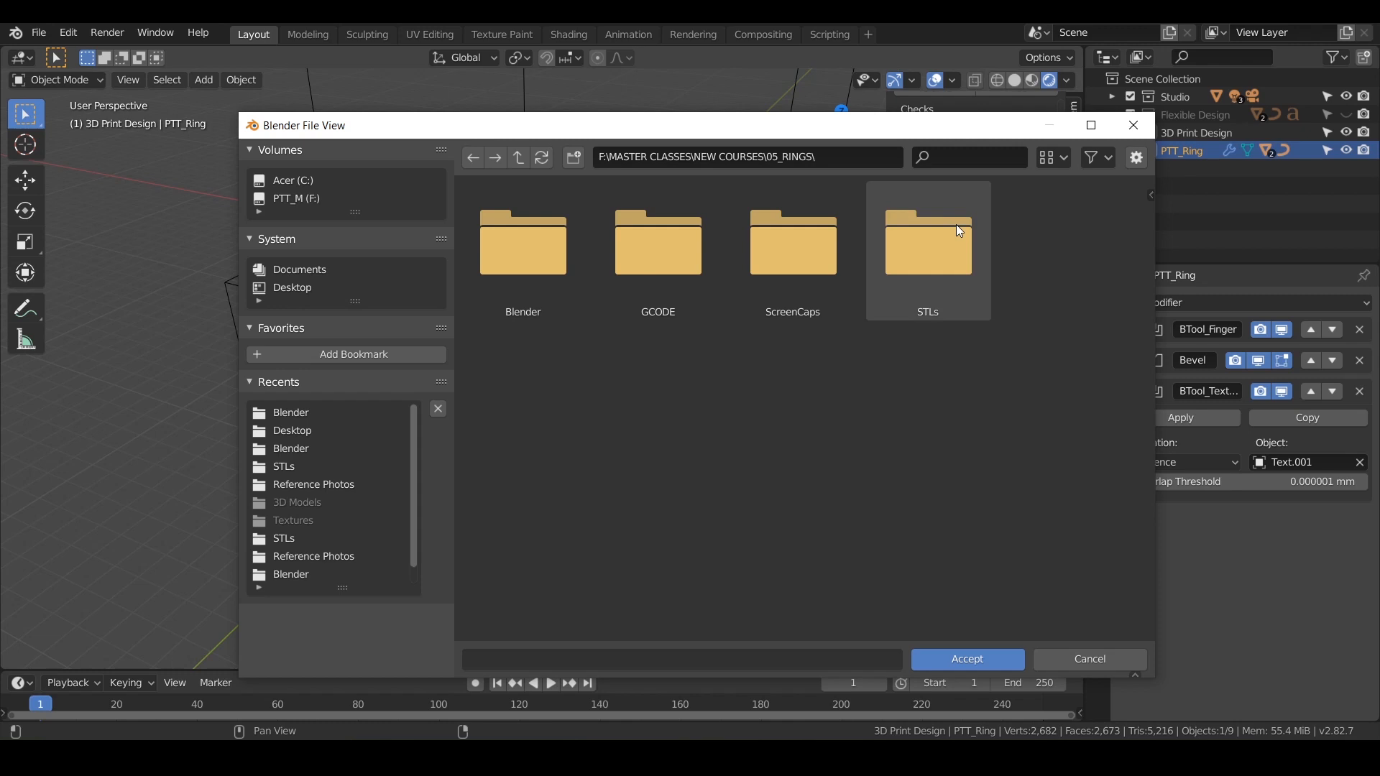
mouse_move(926, 258)
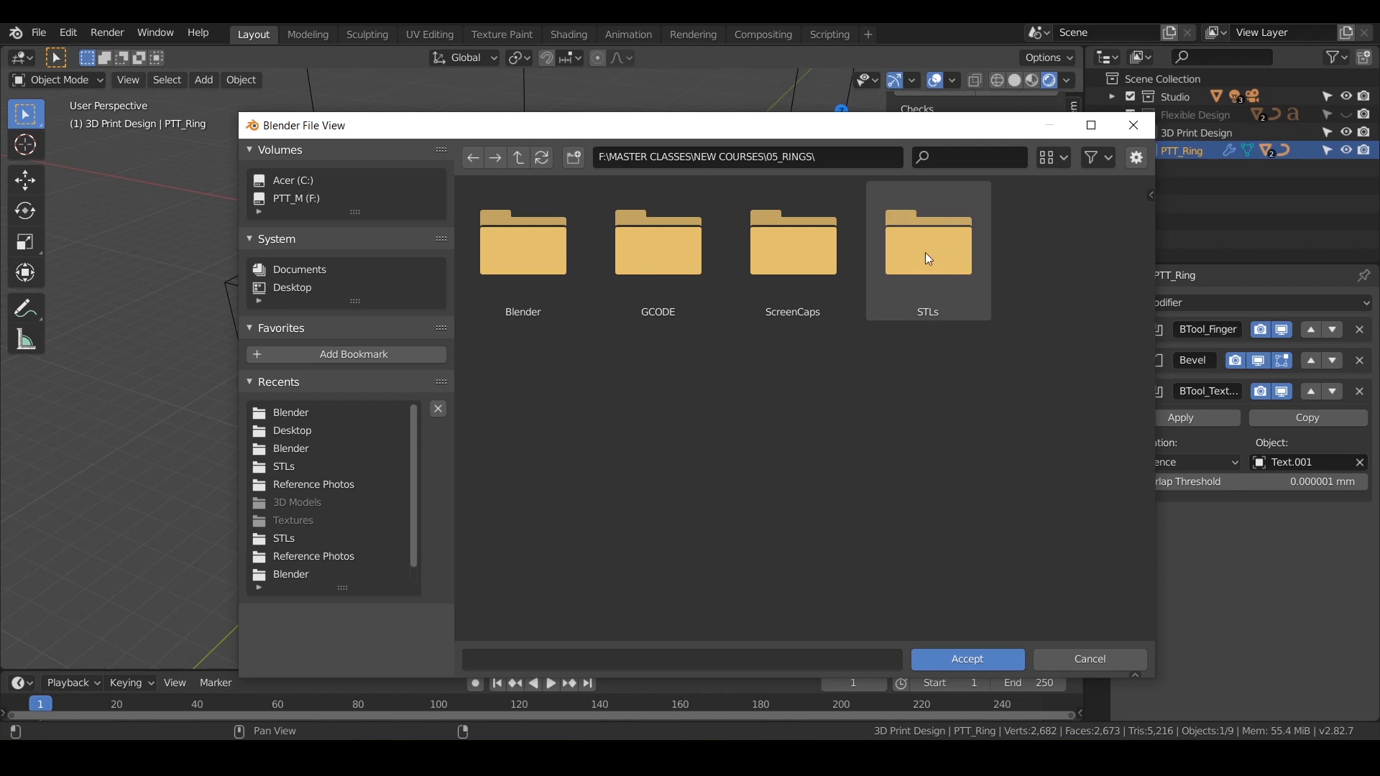
double_click(926, 242)
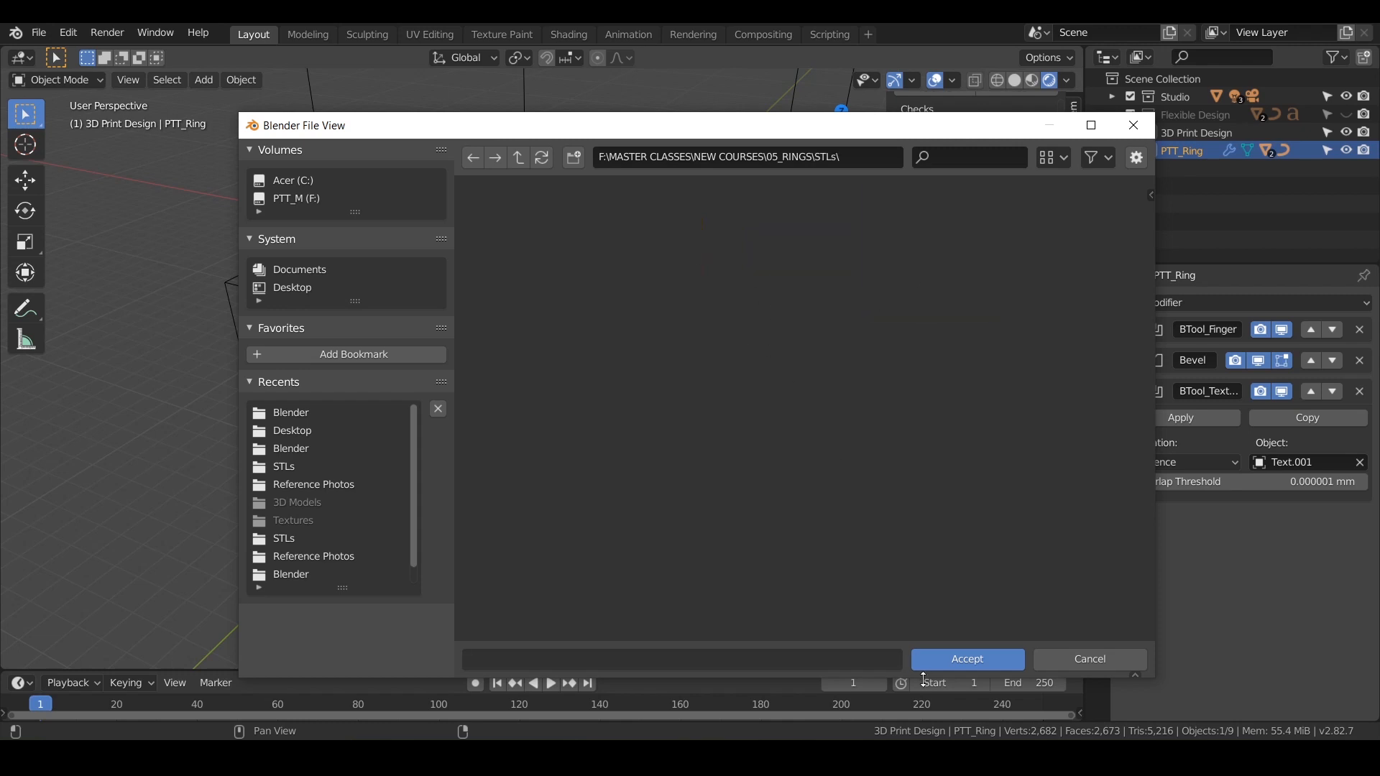
mouse_move(966, 659)
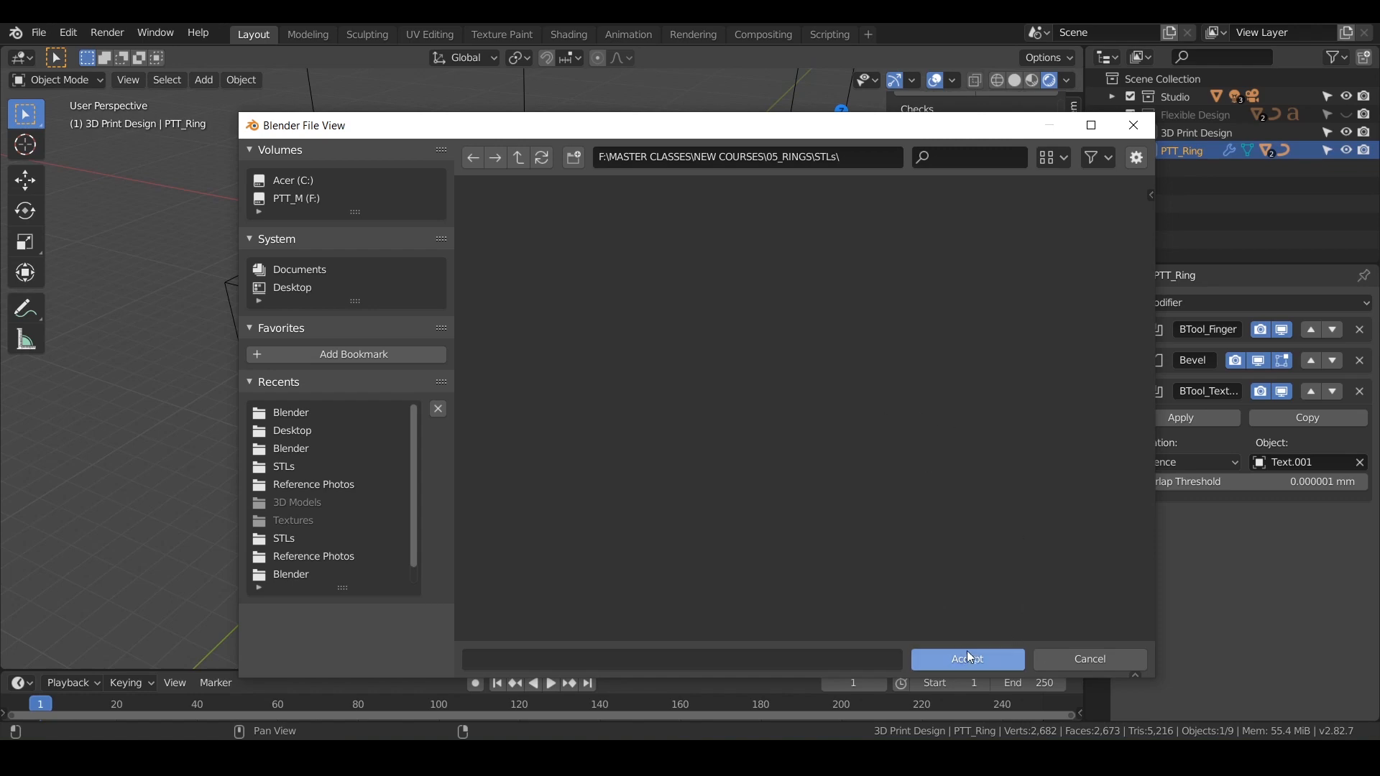
click(966, 658)
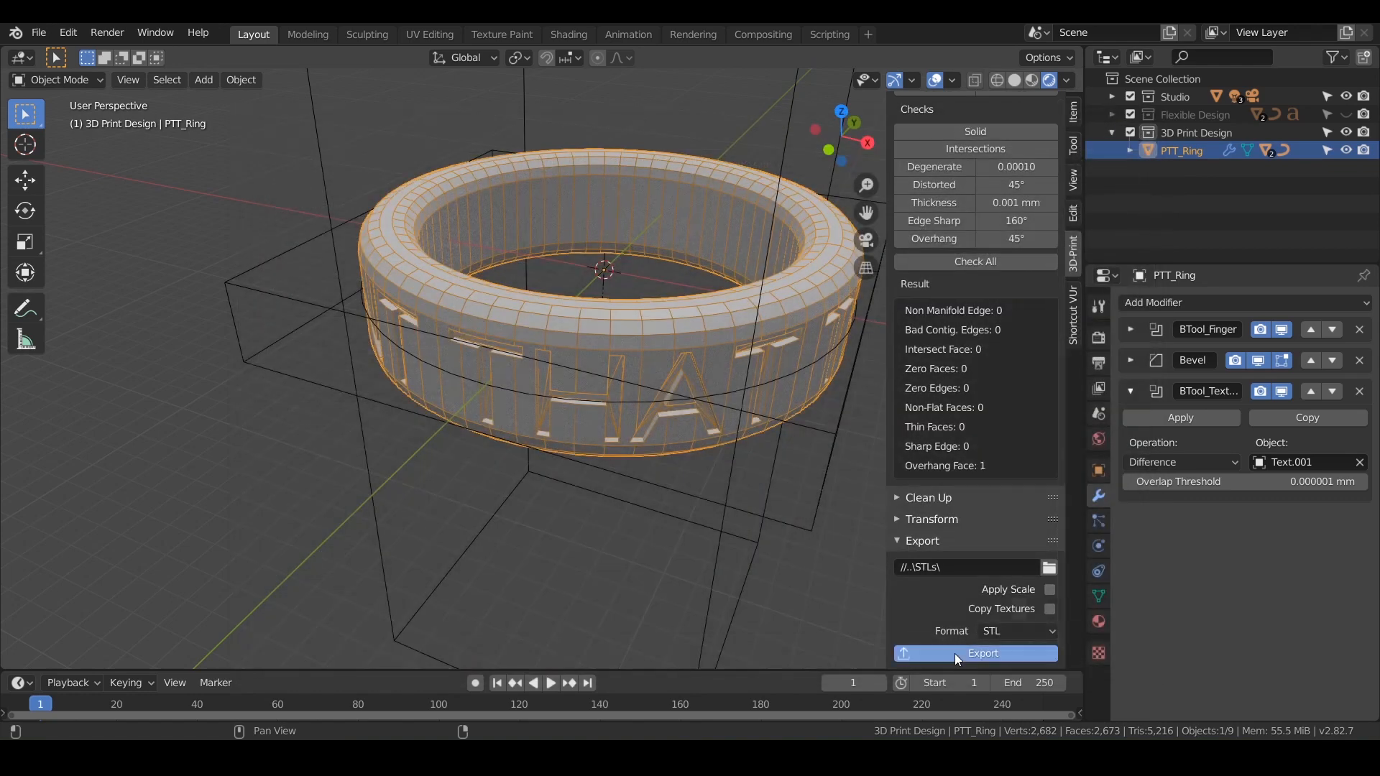
click(982, 654)
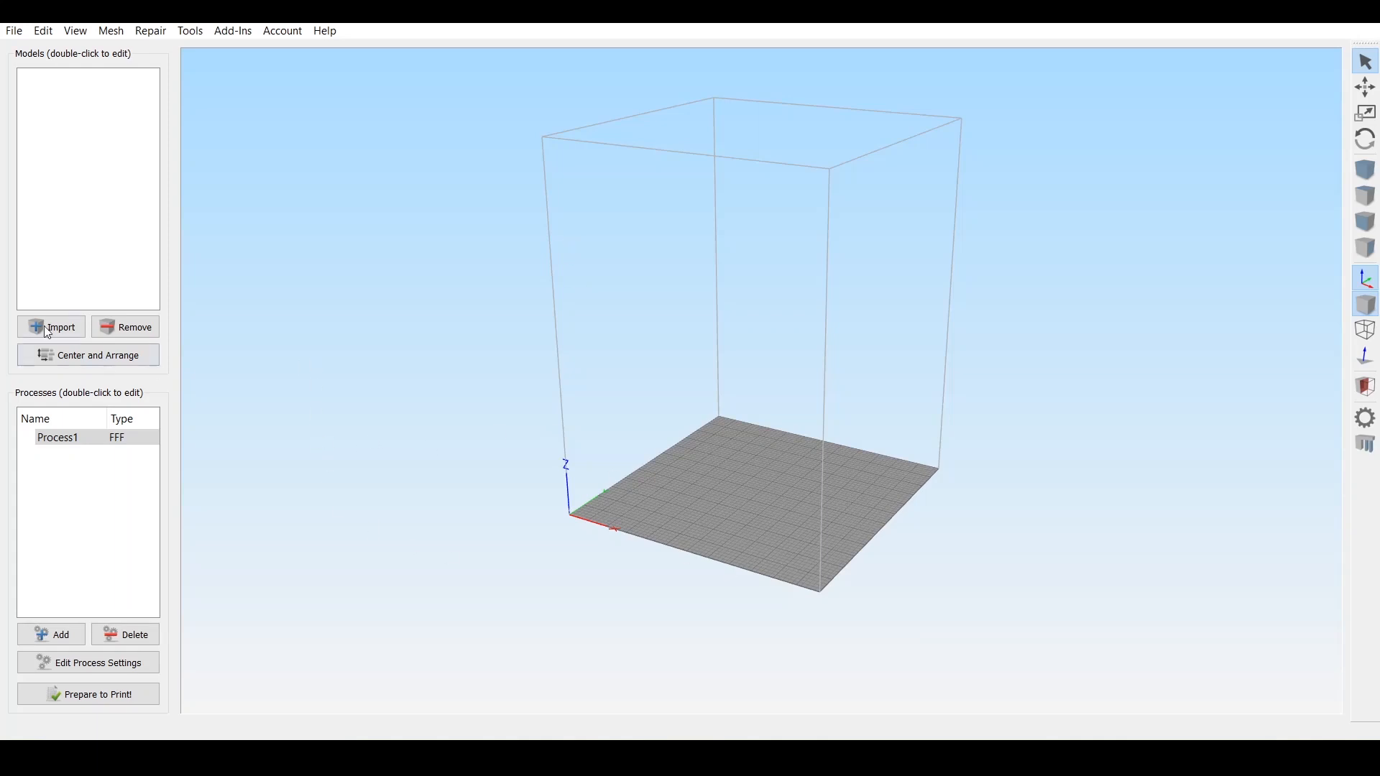
- Import Custom_Ring-PTT_Ring onto the Simplify3D build plate and zoom in on it
click(60, 327)
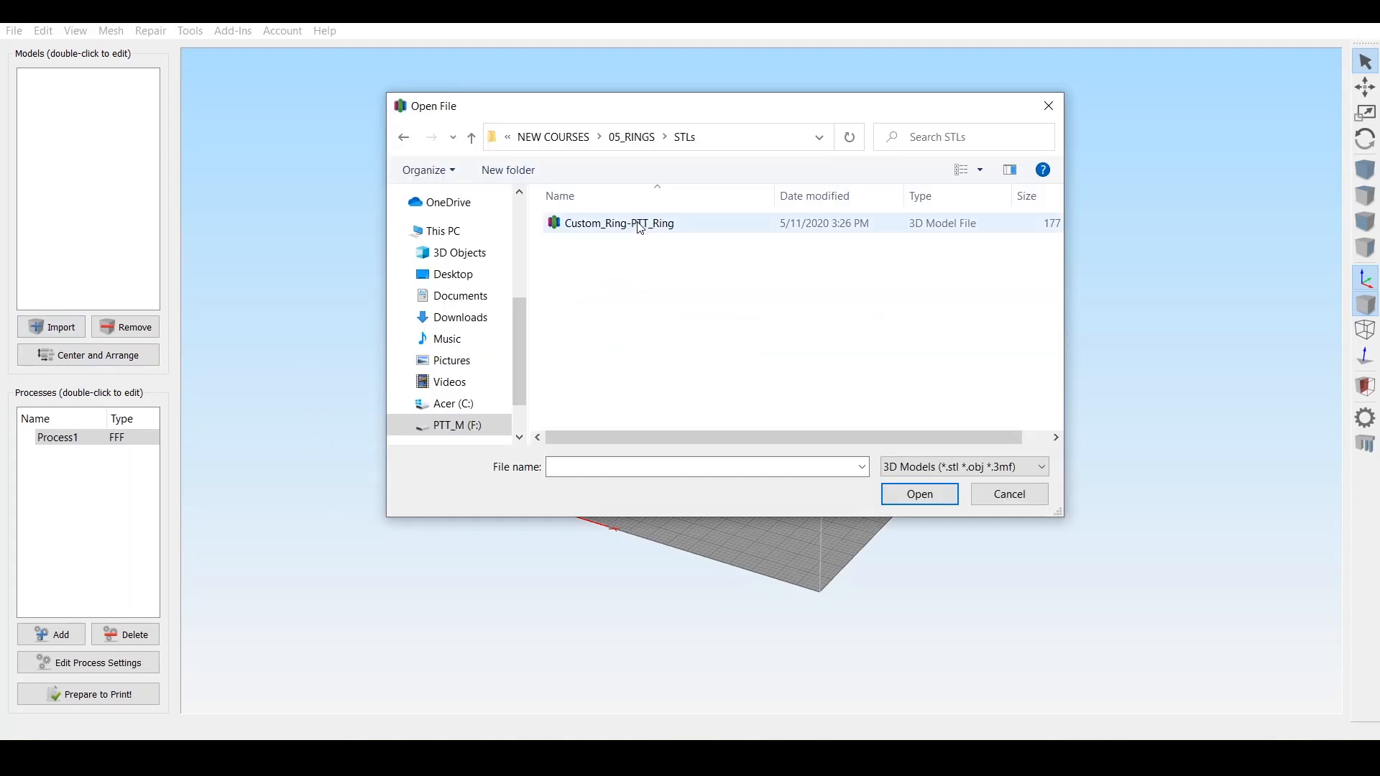
click(619, 223)
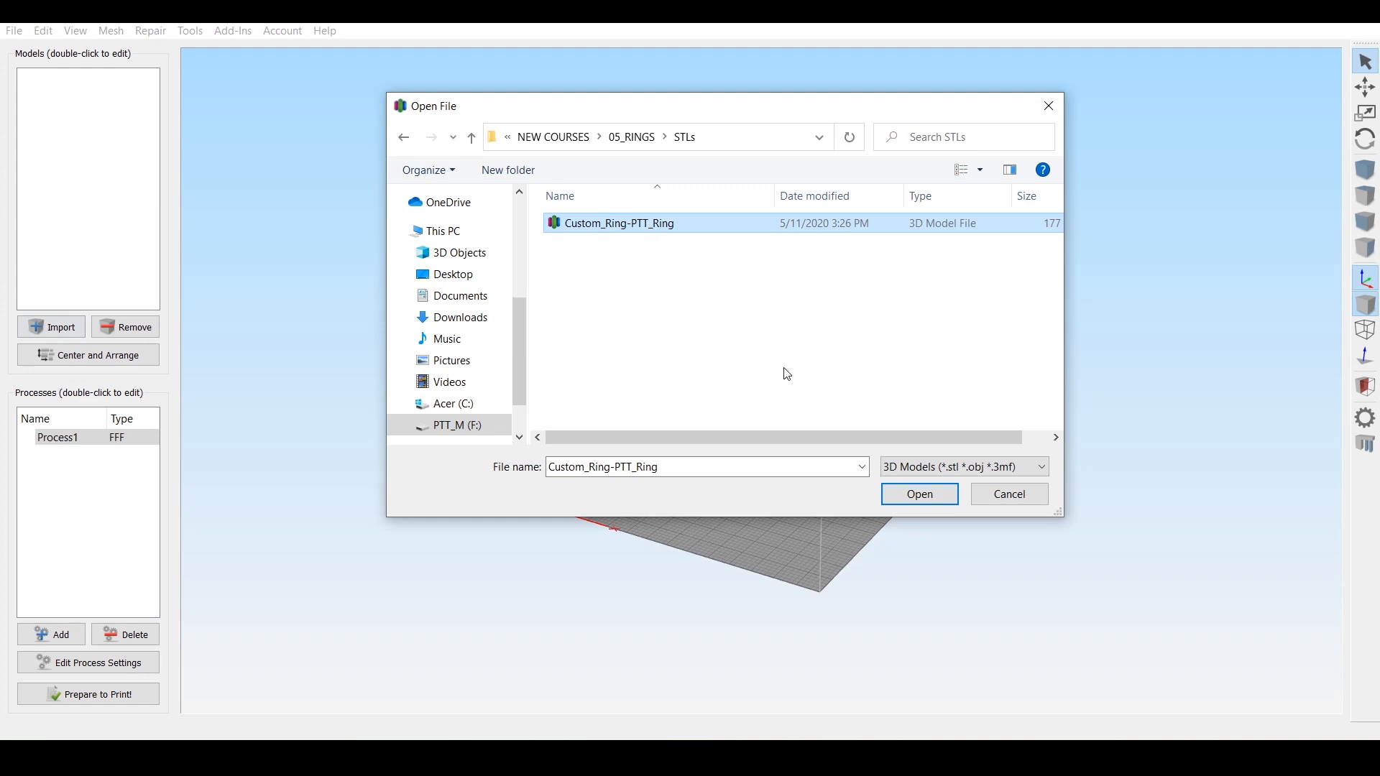
click(917, 494)
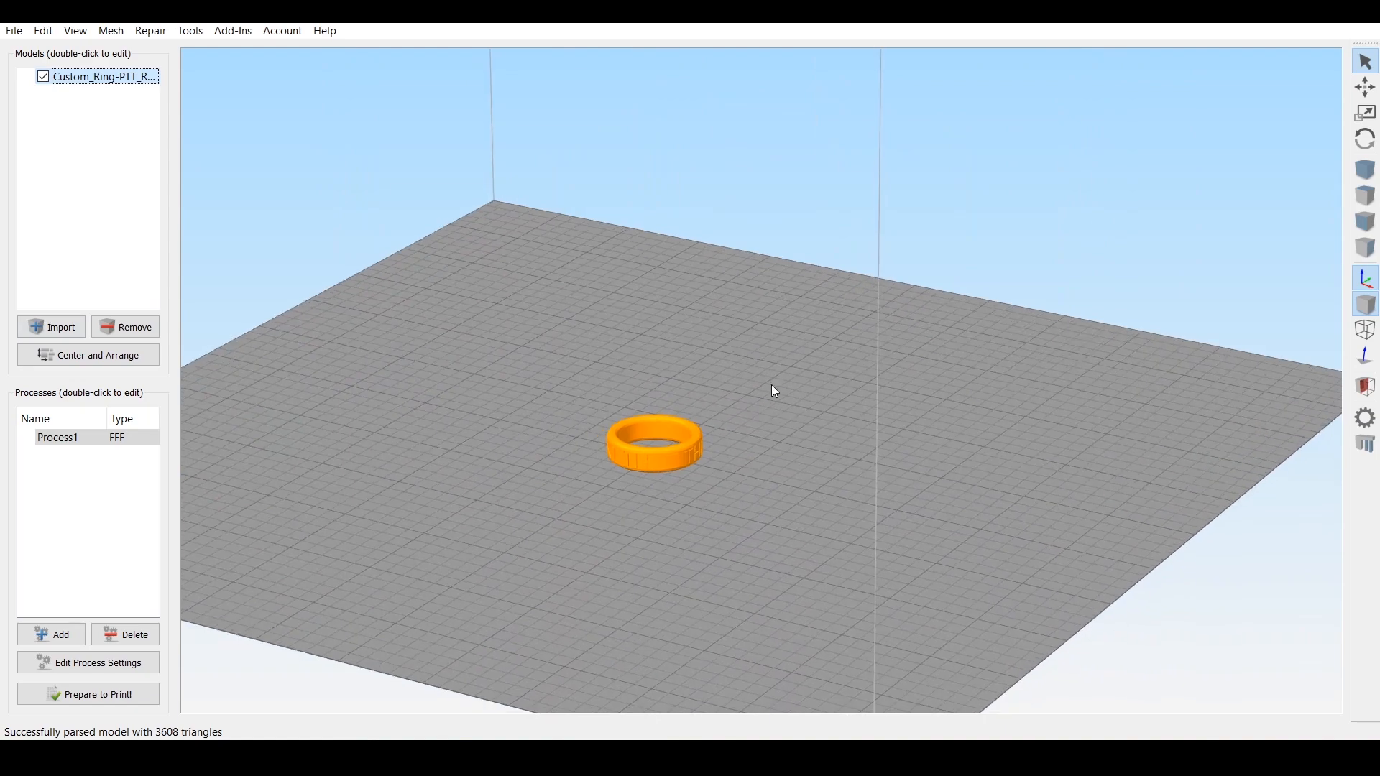
scroll(up, 3)
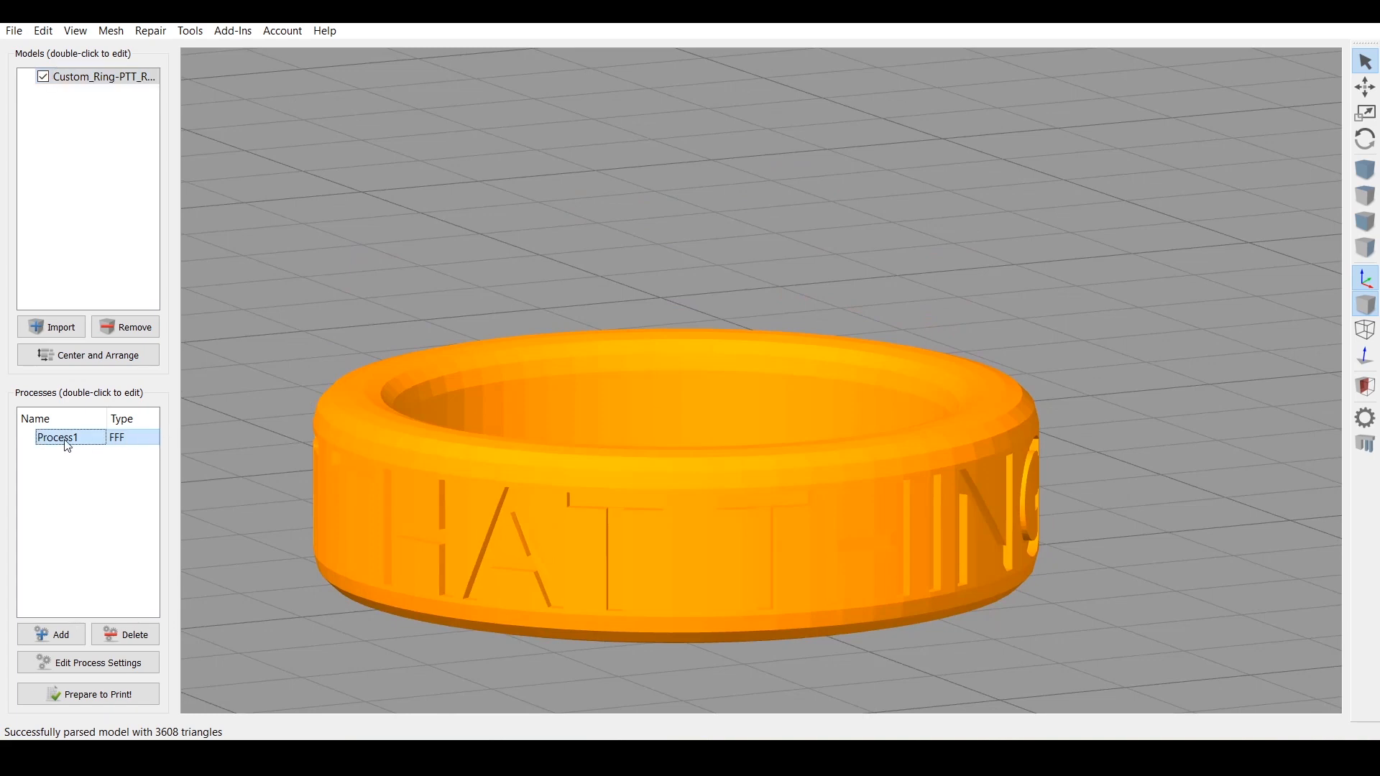
- Enable Include Raft in Process1's settings and confirm
double_click(58, 438)
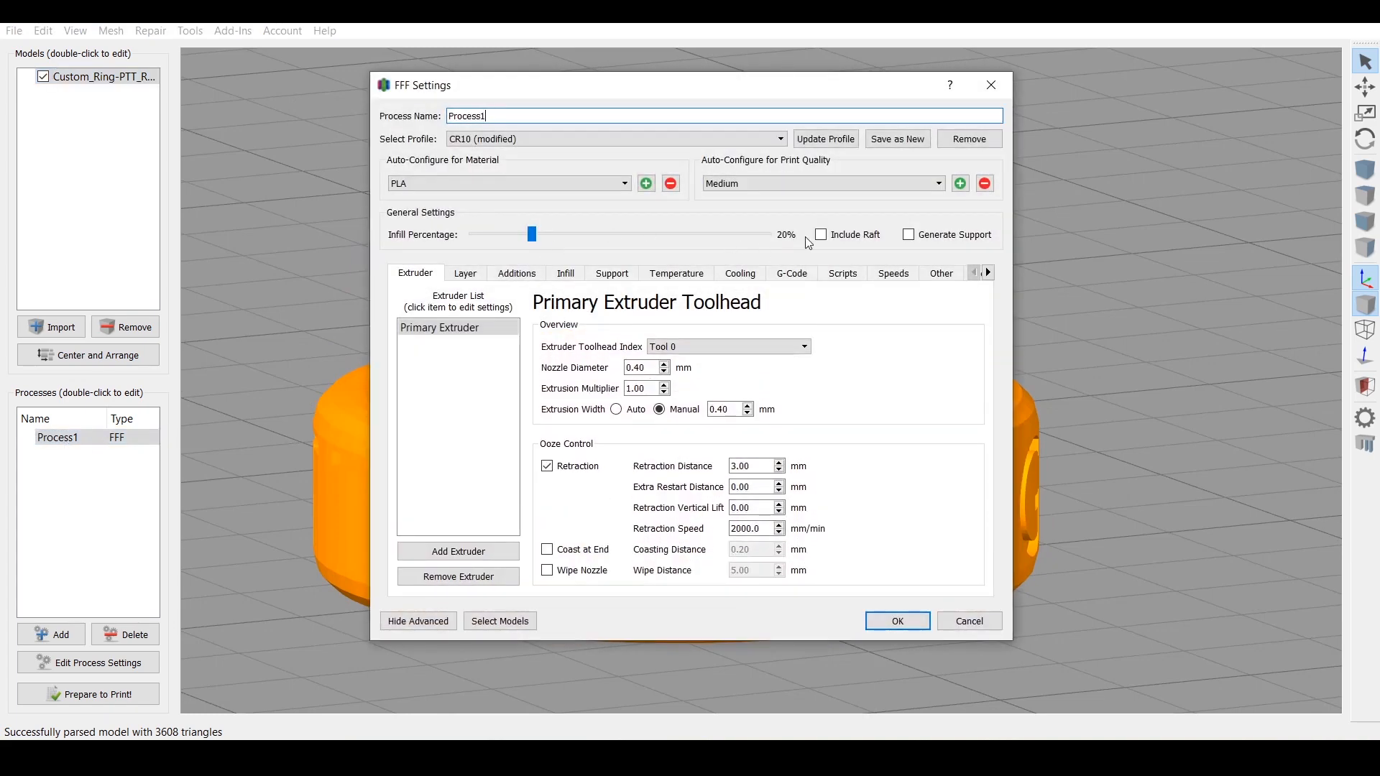
mouse_move(459, 284)
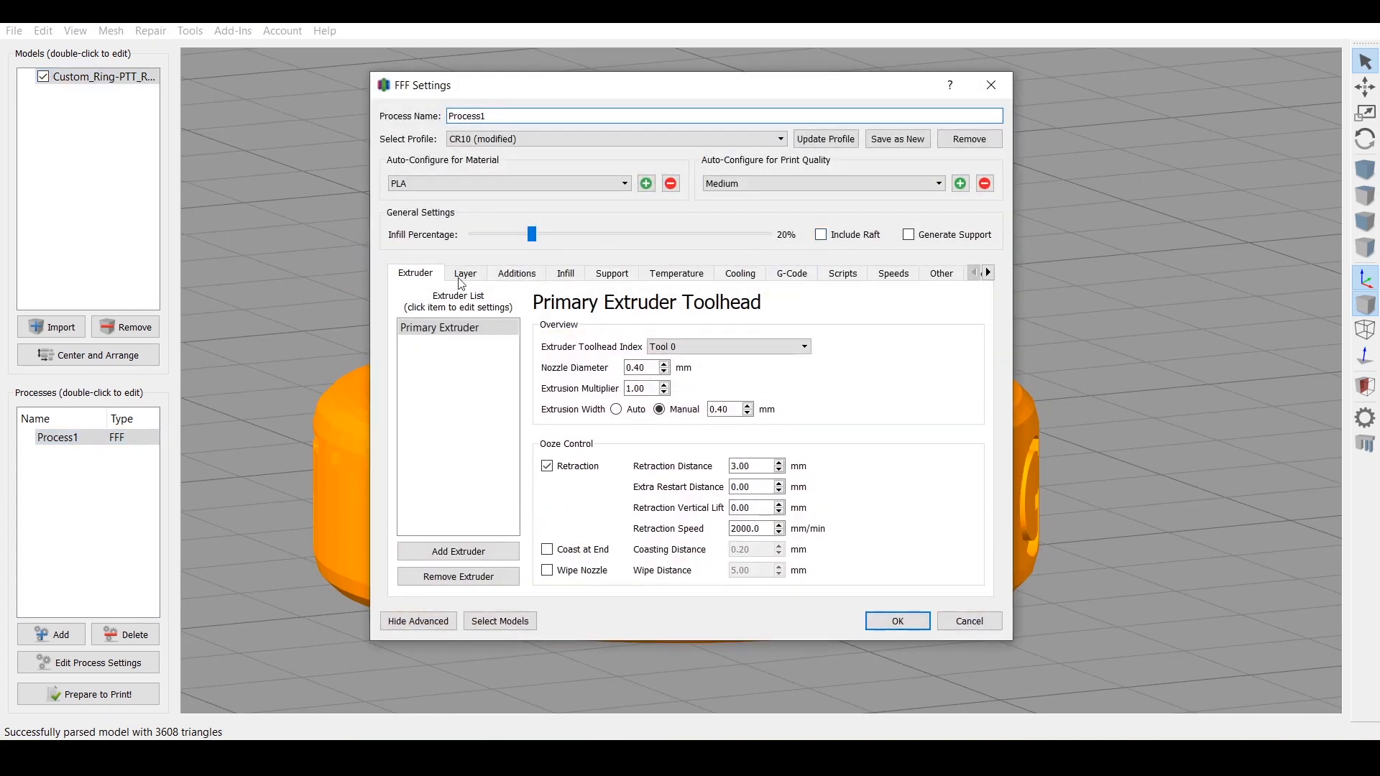
click(465, 273)
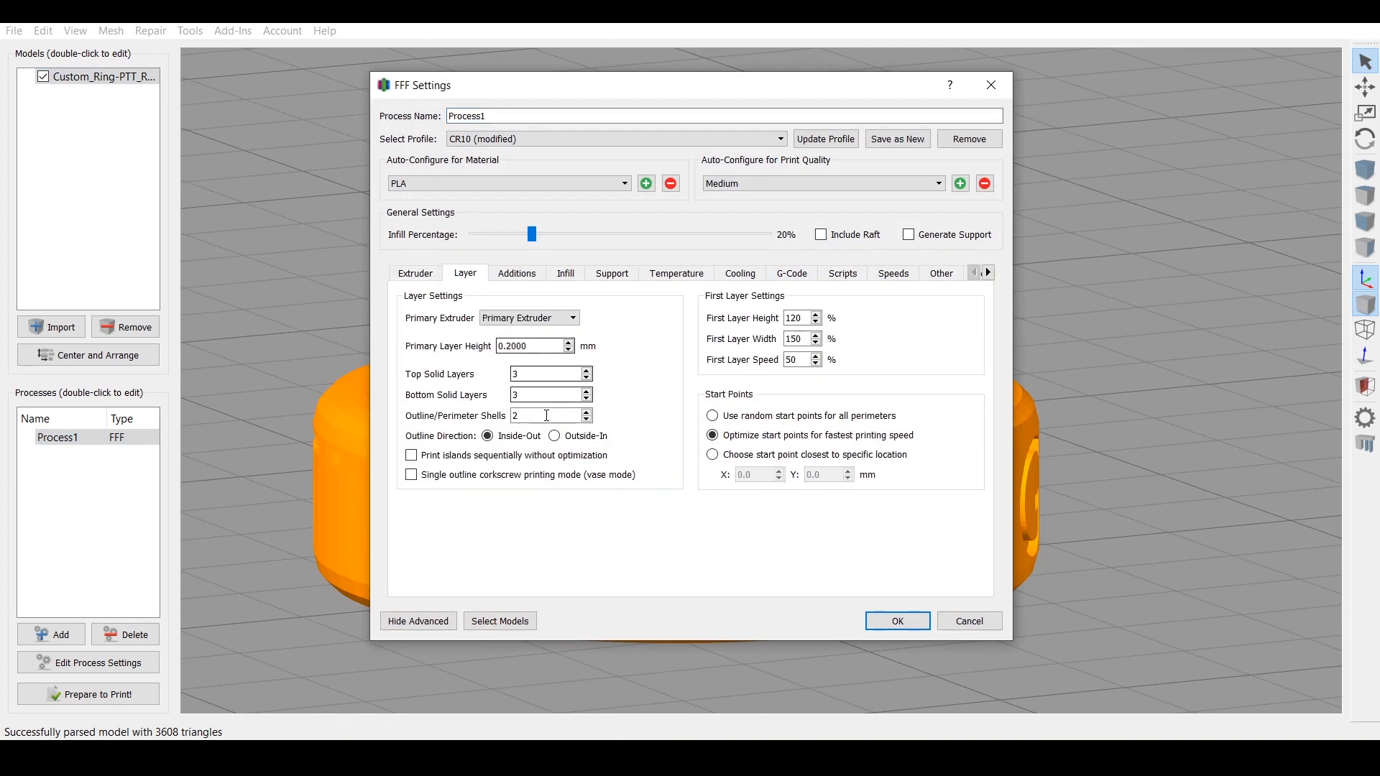
mouse_move(593, 411)
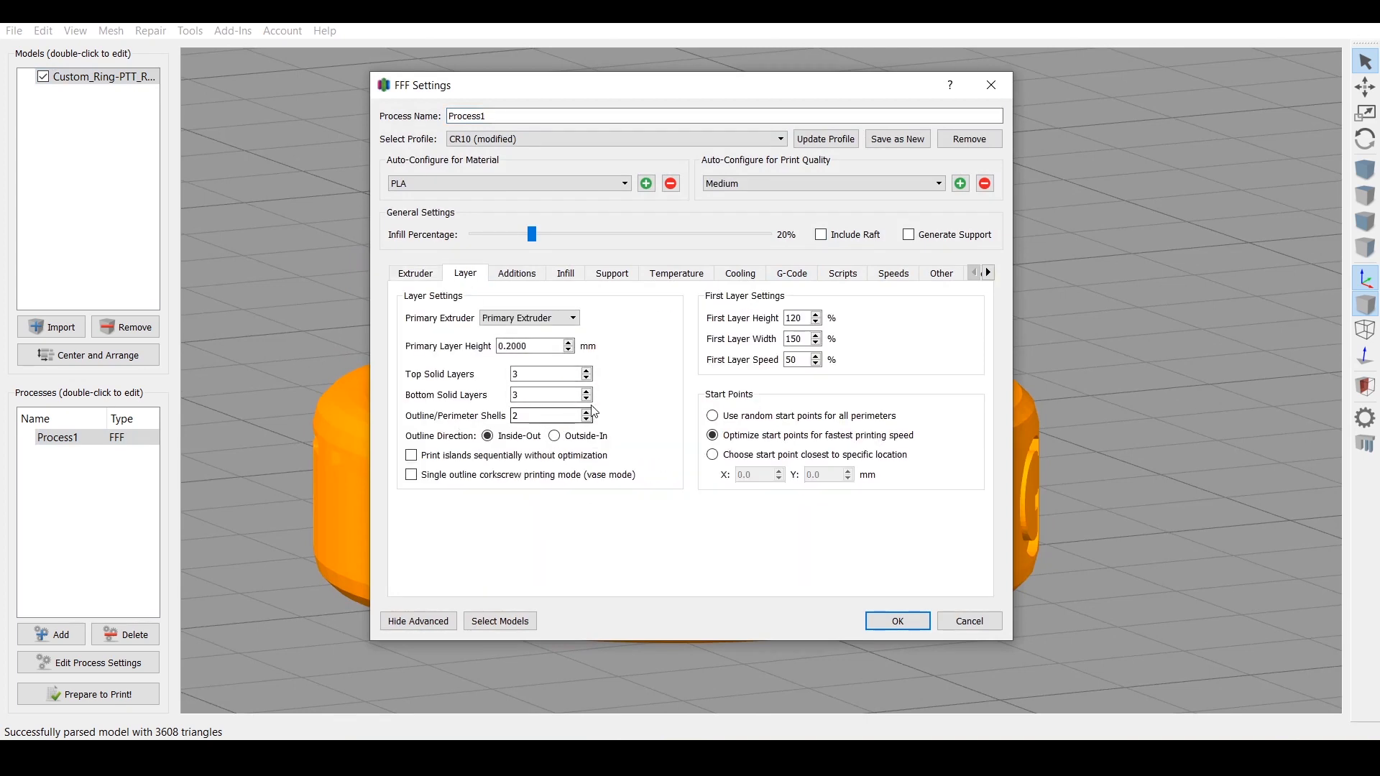
click(820, 234)
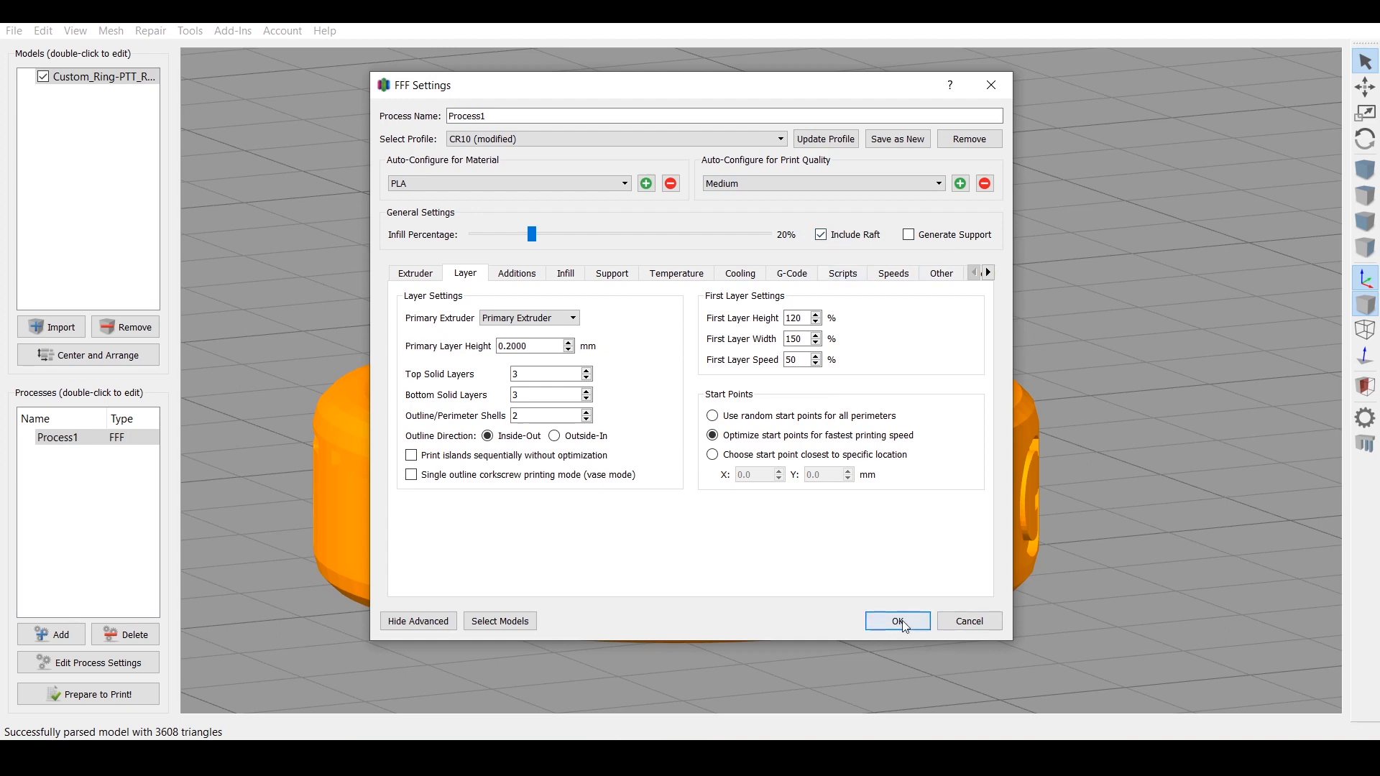
click(897, 620)
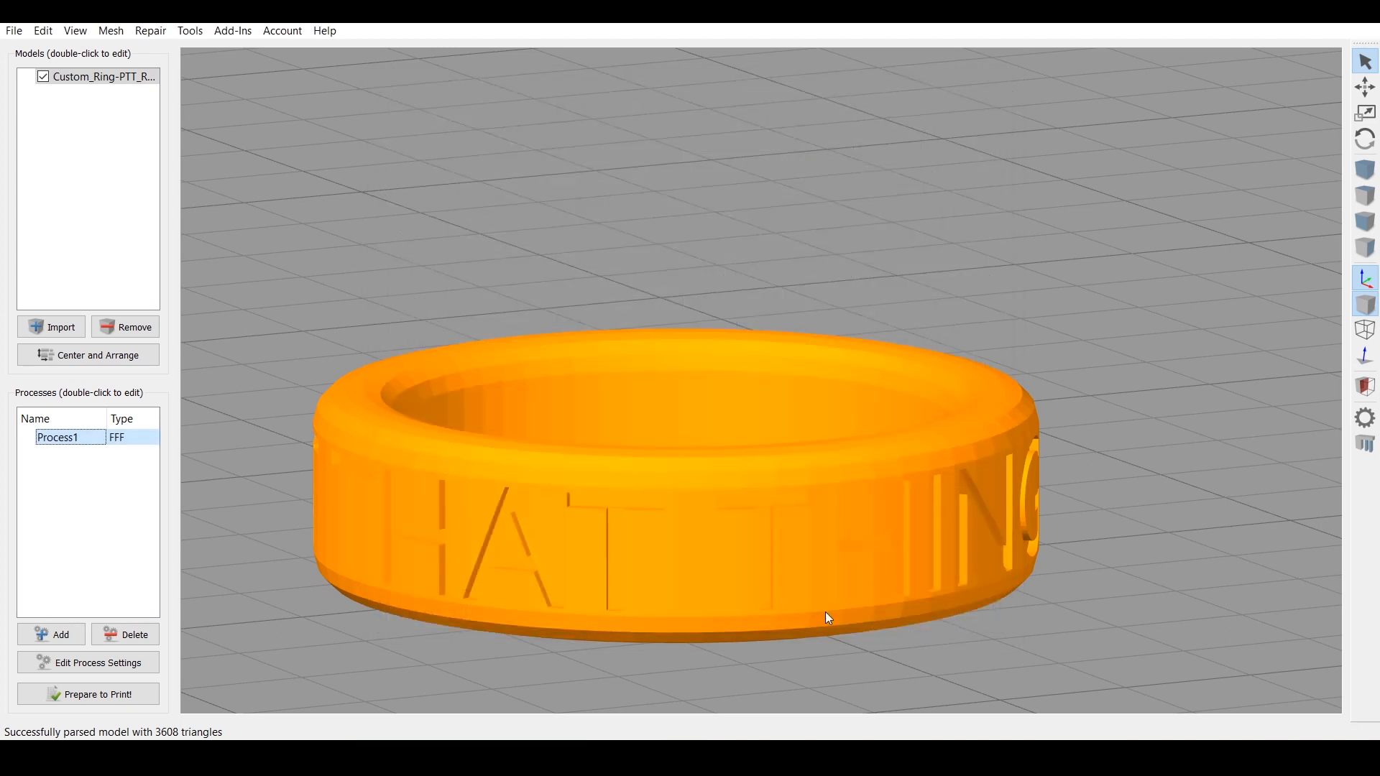
mouse_move(87, 694)
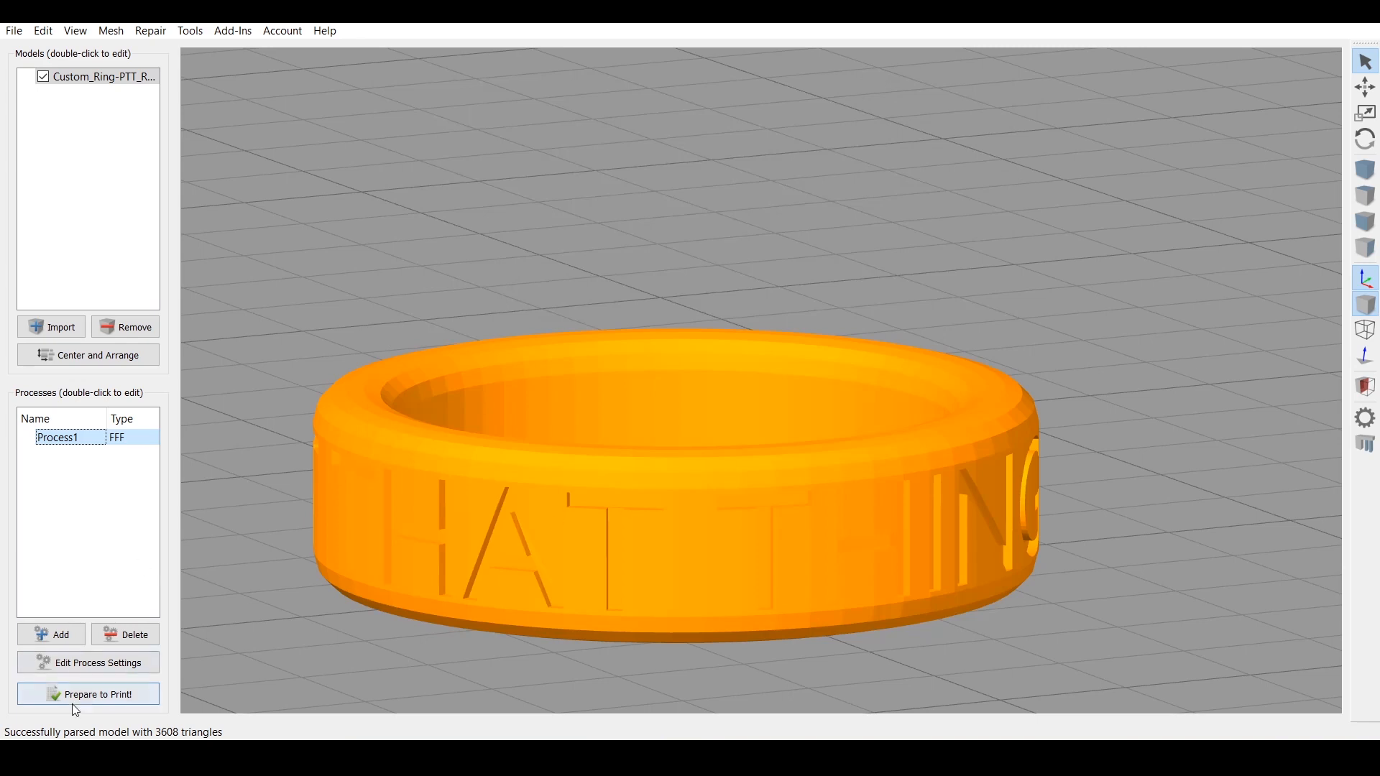
- Run Prepare to Print! to slice the ring and preview its raft toolpaths
click(87, 693)
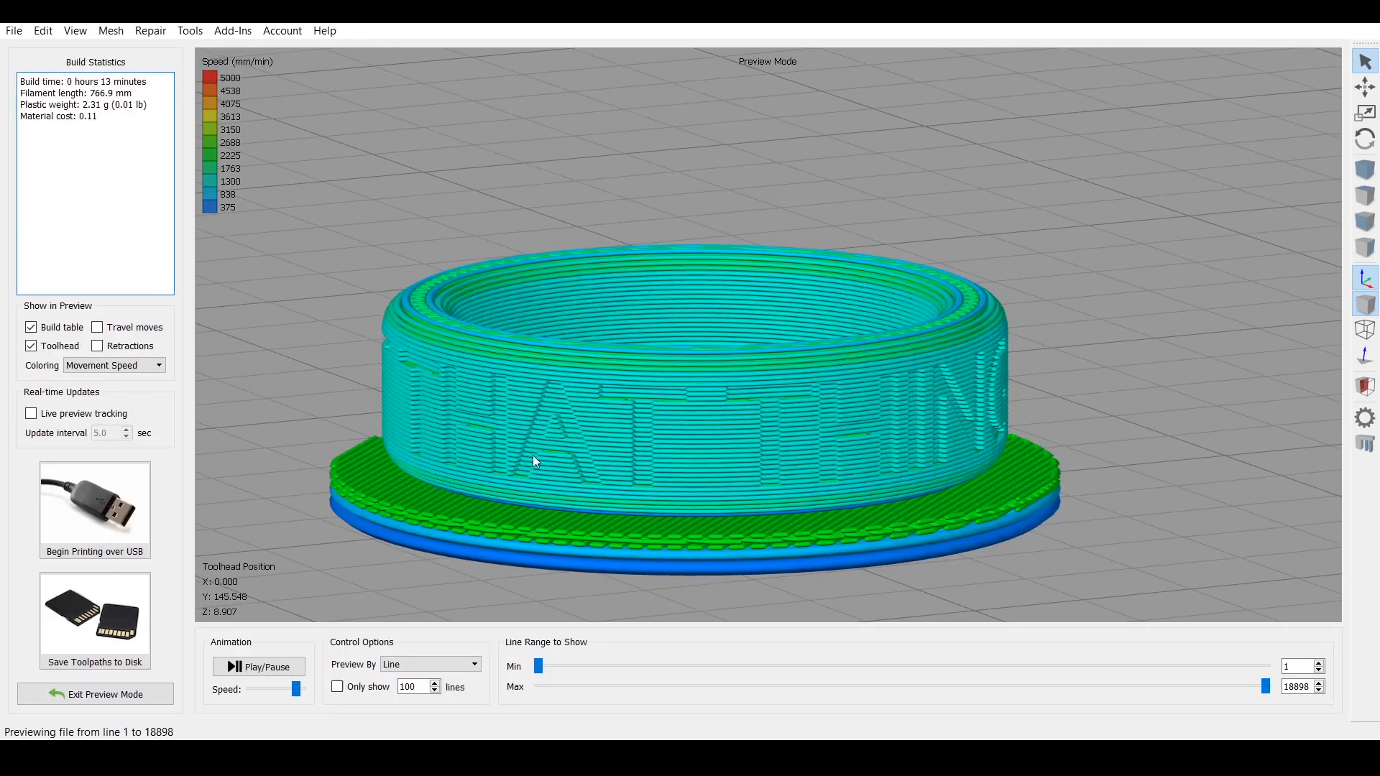